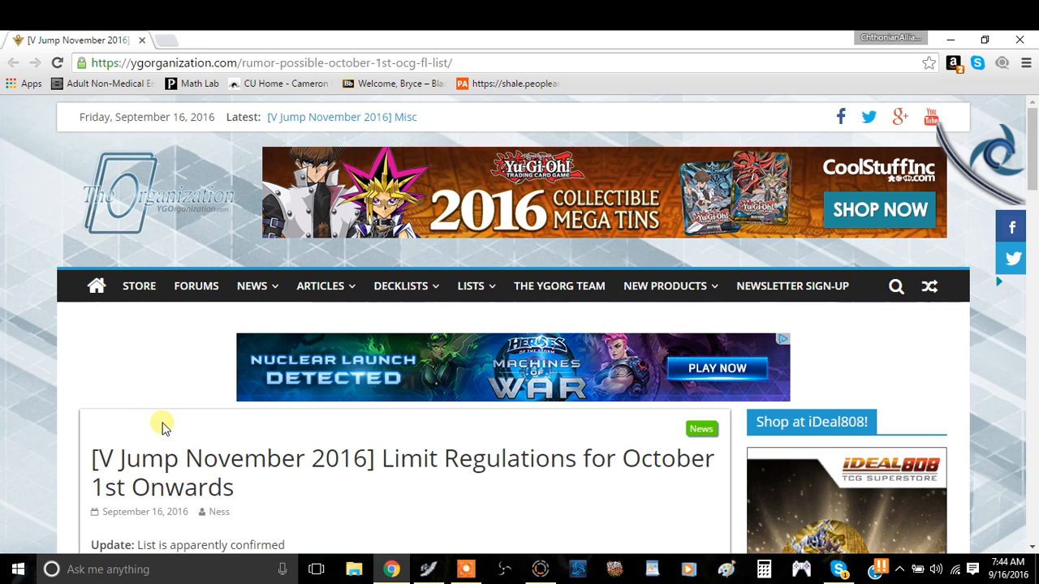
Scroll down to the Forbidden section and highlight Level Eater
scroll(down, 3)
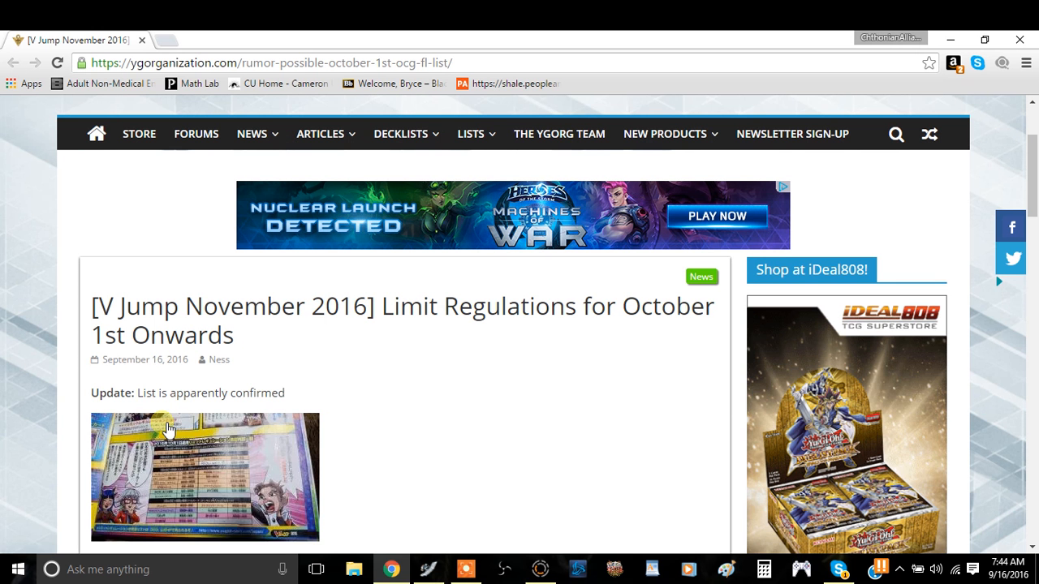
mouse_move(475, 406)
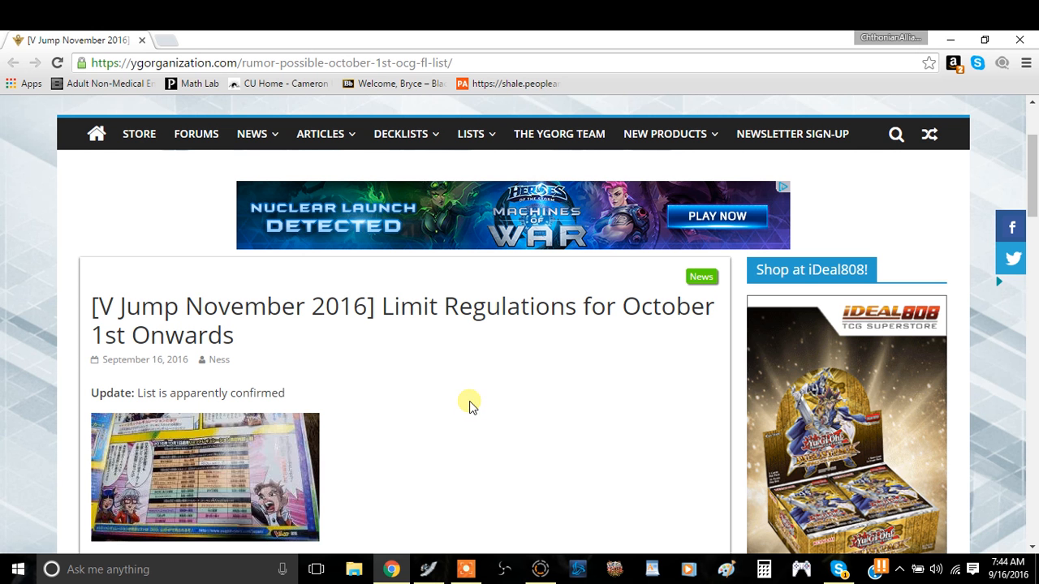
mouse_move(459, 418)
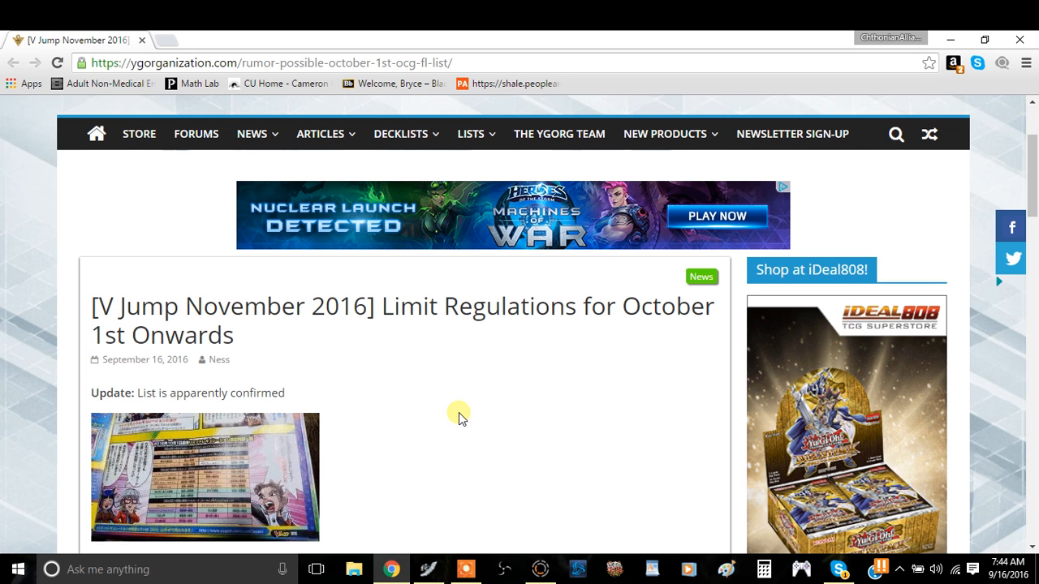
scroll(down, 3)
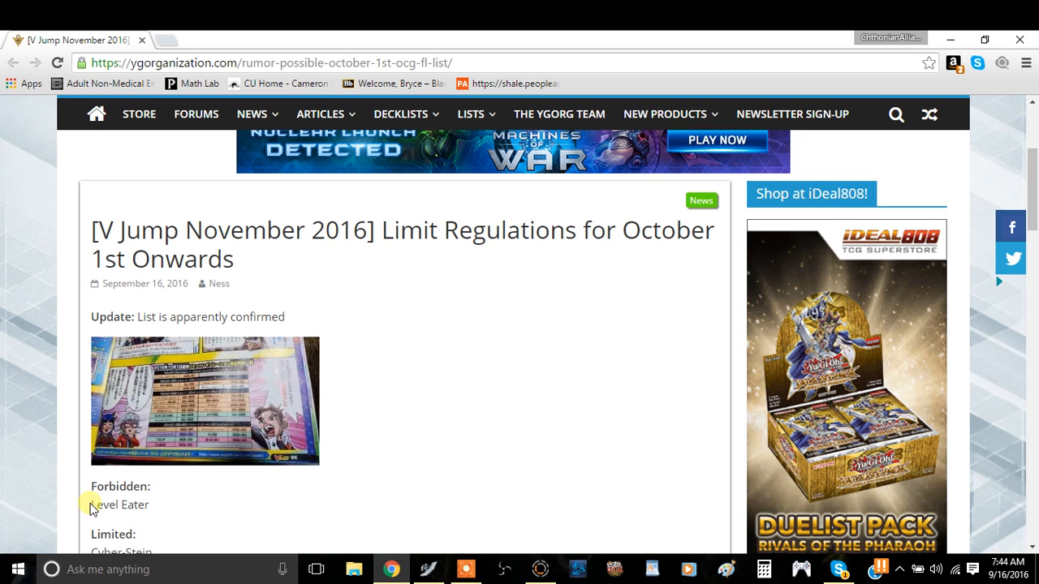
double_click(120, 504)
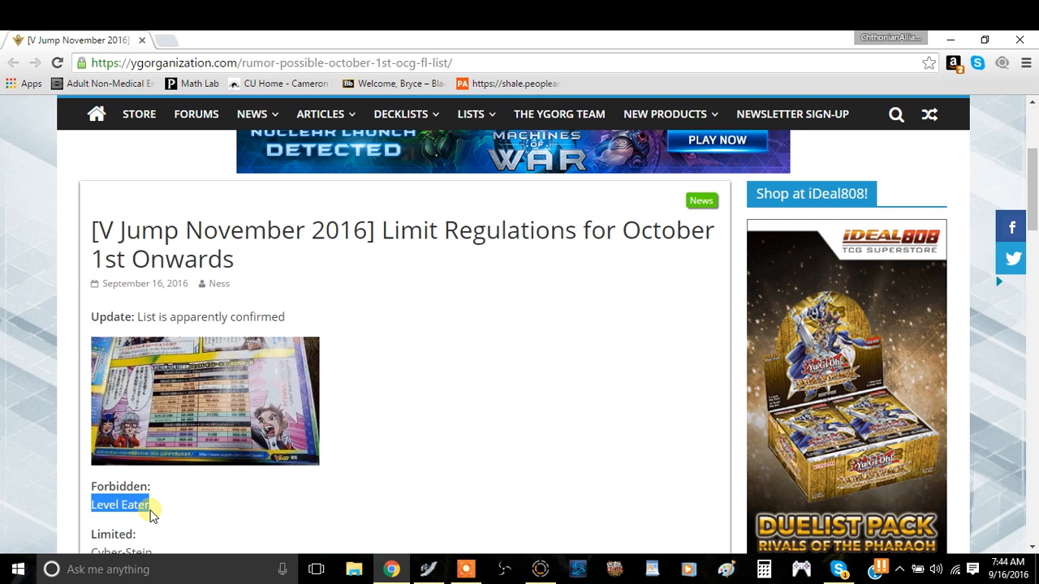
mouse_move(235, 502)
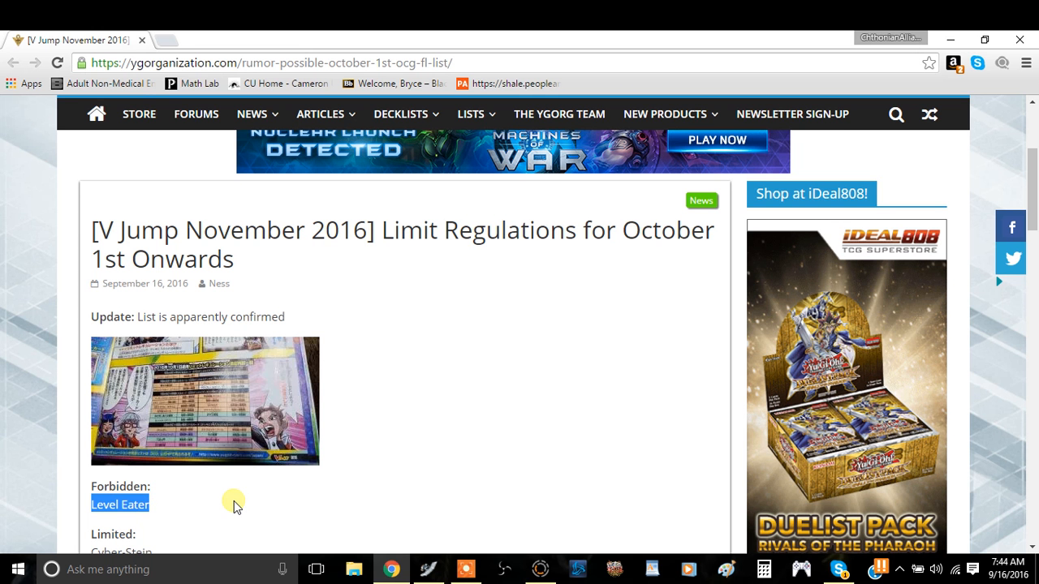
mouse_move(237, 513)
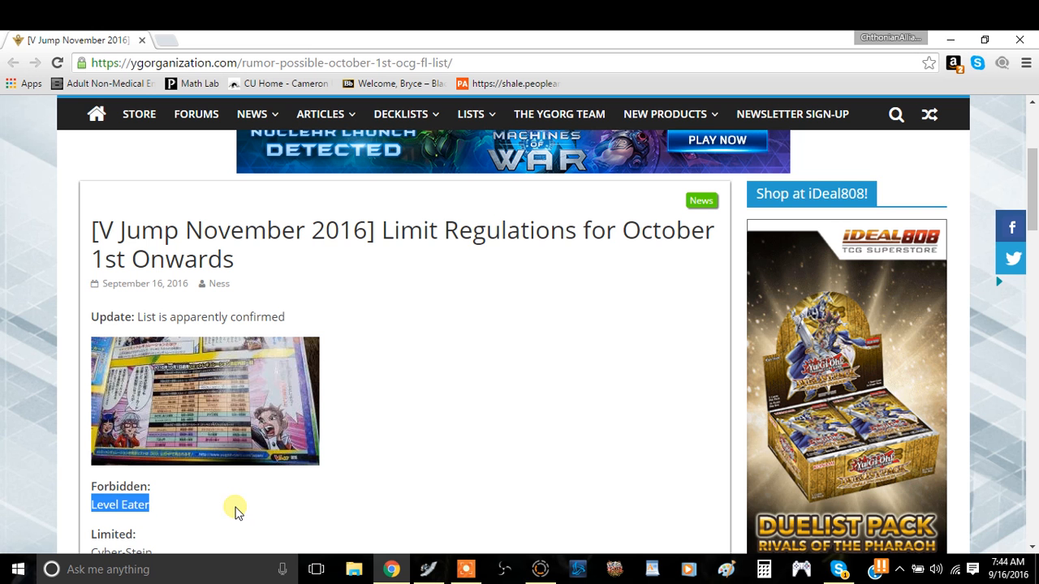
mouse_move(386, 482)
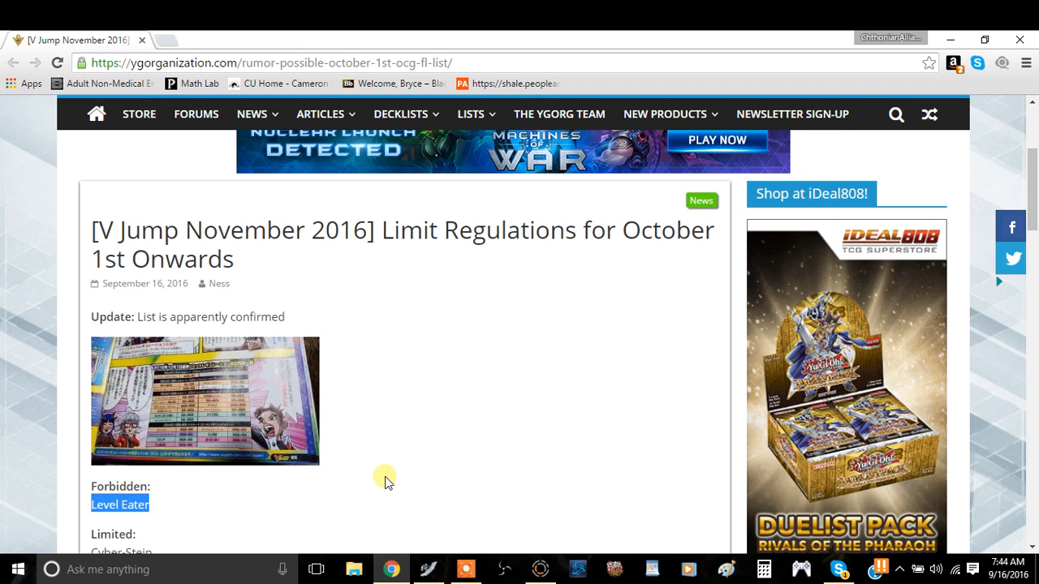
mouse_move(383, 450)
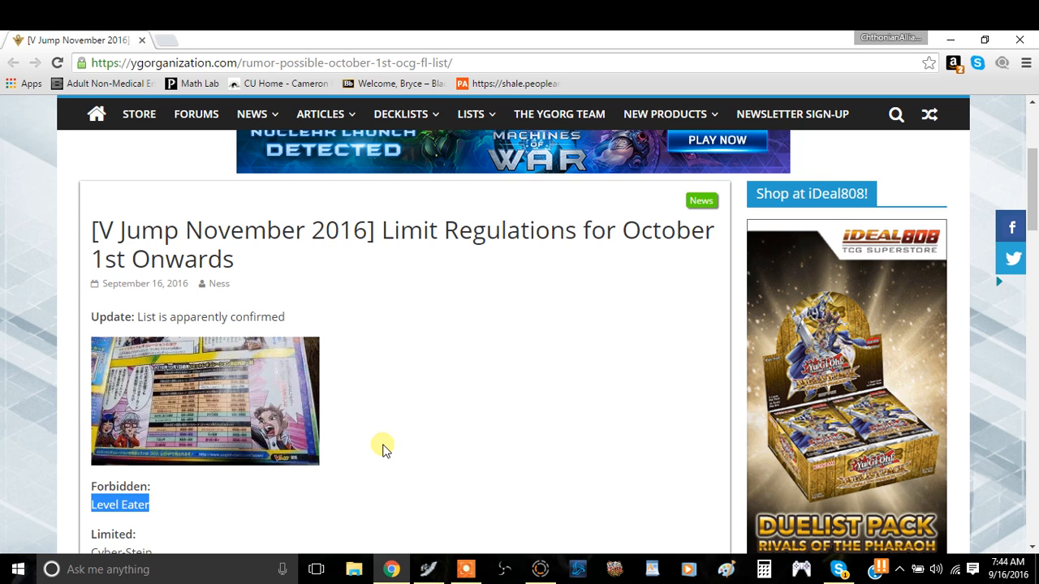
Scroll to the Limited cards, clear the highlight, and continue down toward PSY-Framelord Omega
scroll(down, 3)
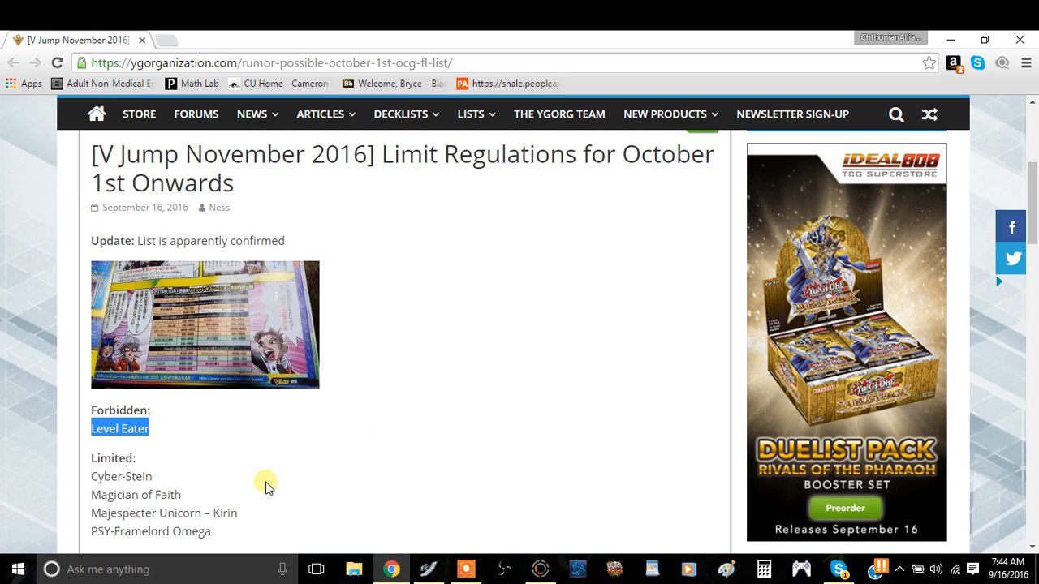
mouse_move(187, 485)
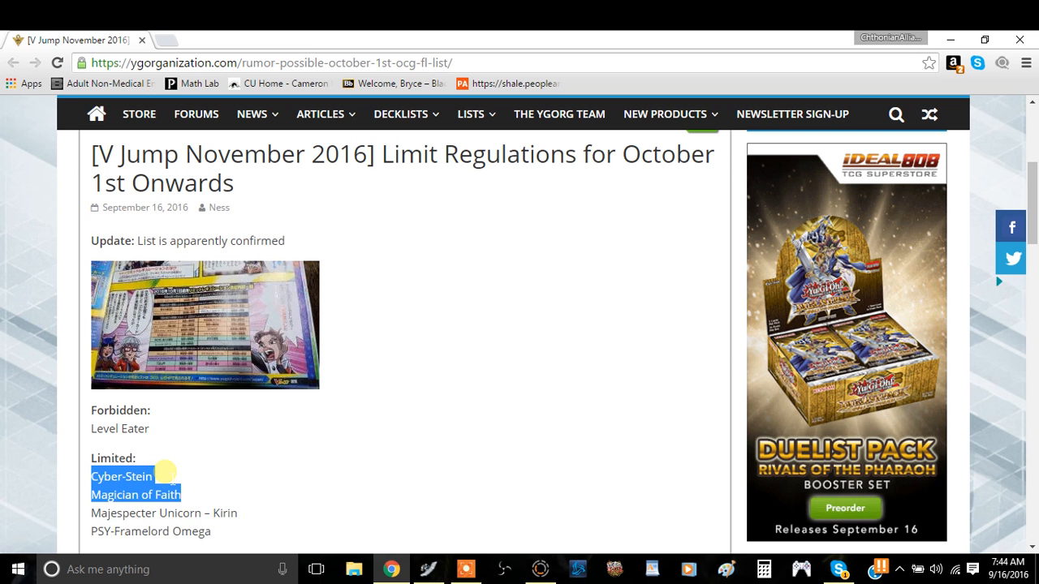
mouse_move(420, 492)
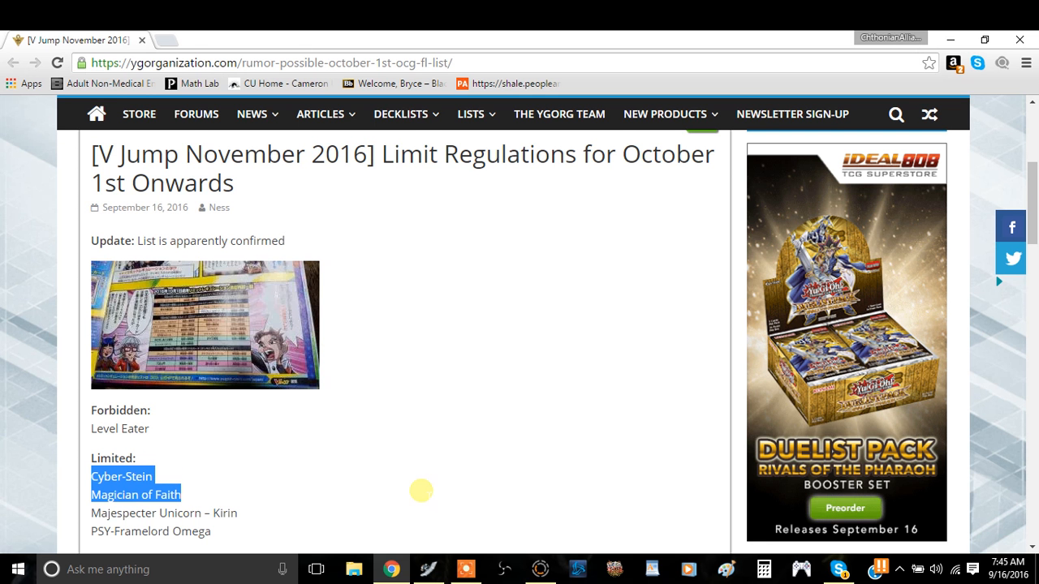
click(420, 488)
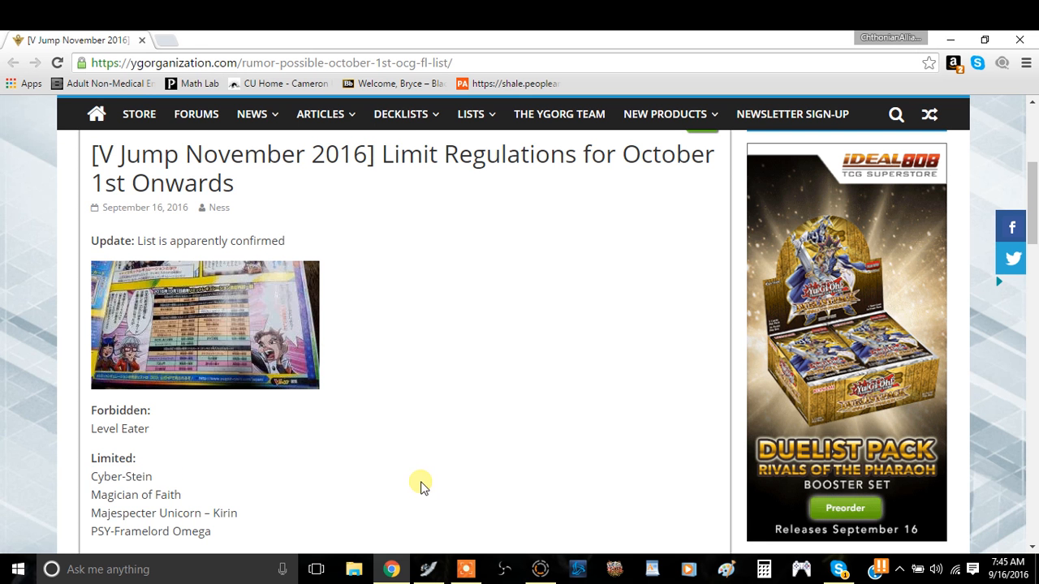
mouse_move(333, 475)
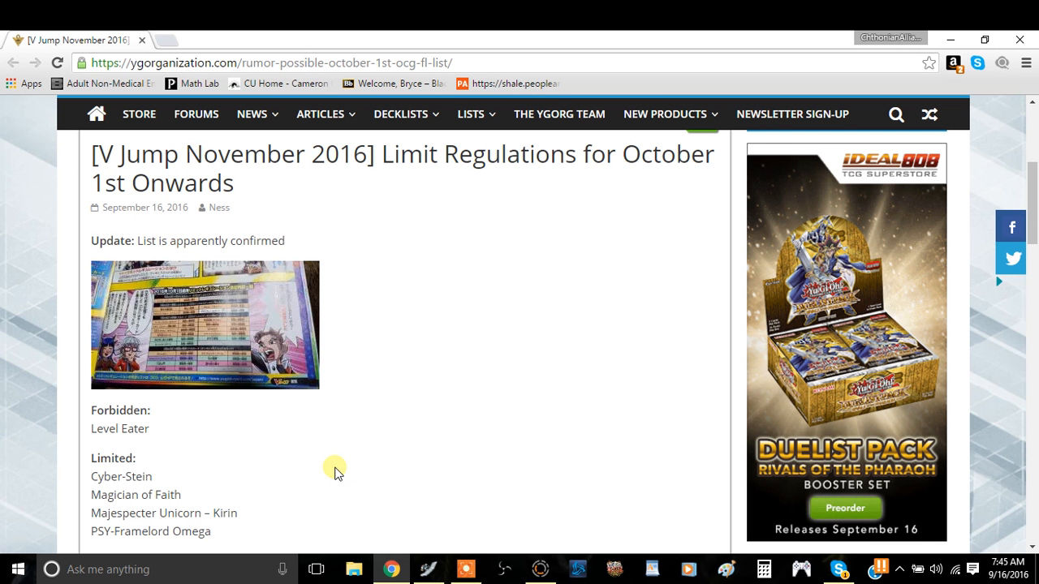
mouse_move(345, 467)
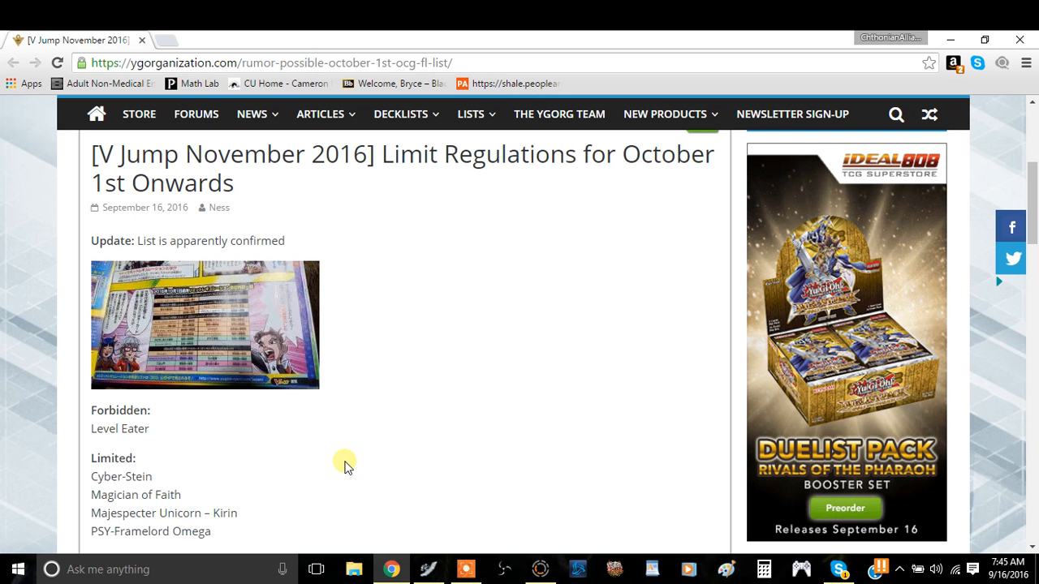
mouse_move(238, 486)
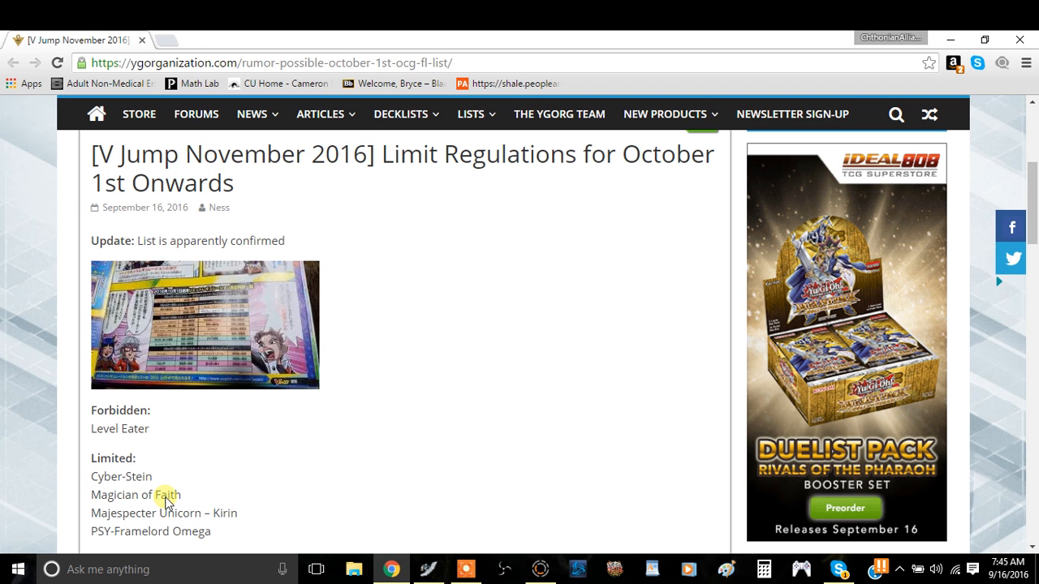
mouse_move(255, 493)
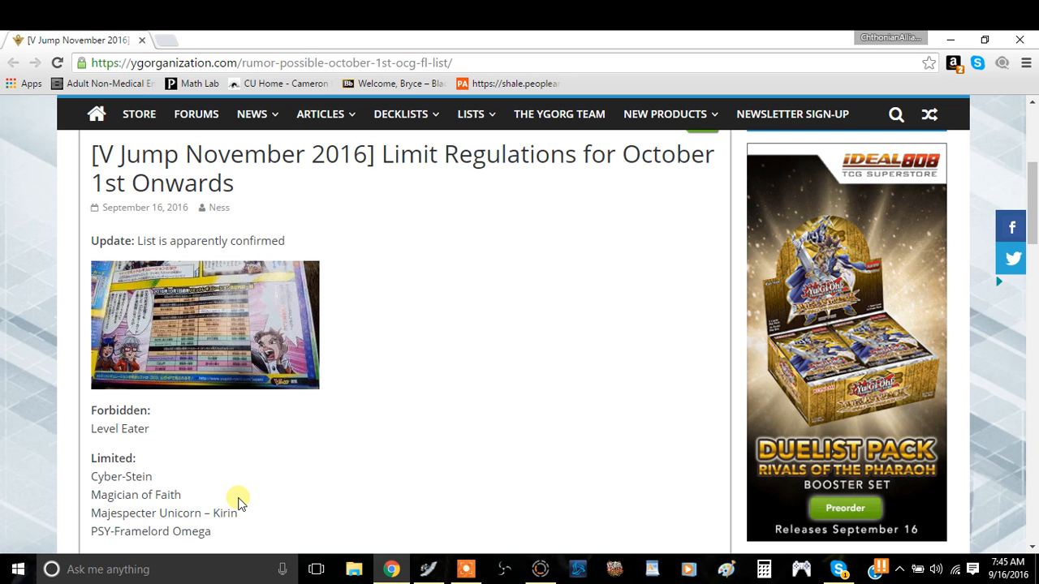
scroll(down, 3)
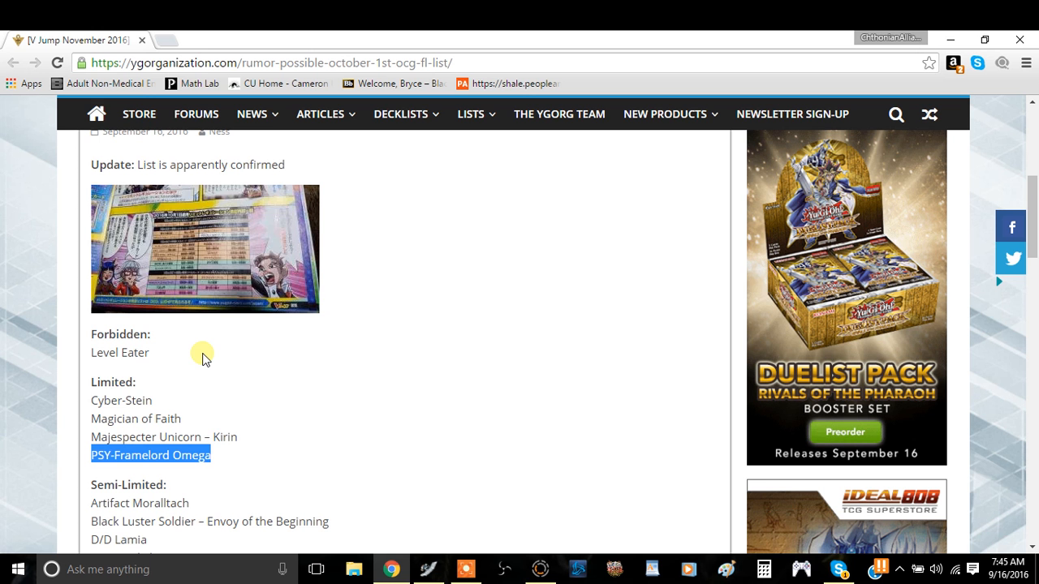
mouse_move(215, 351)
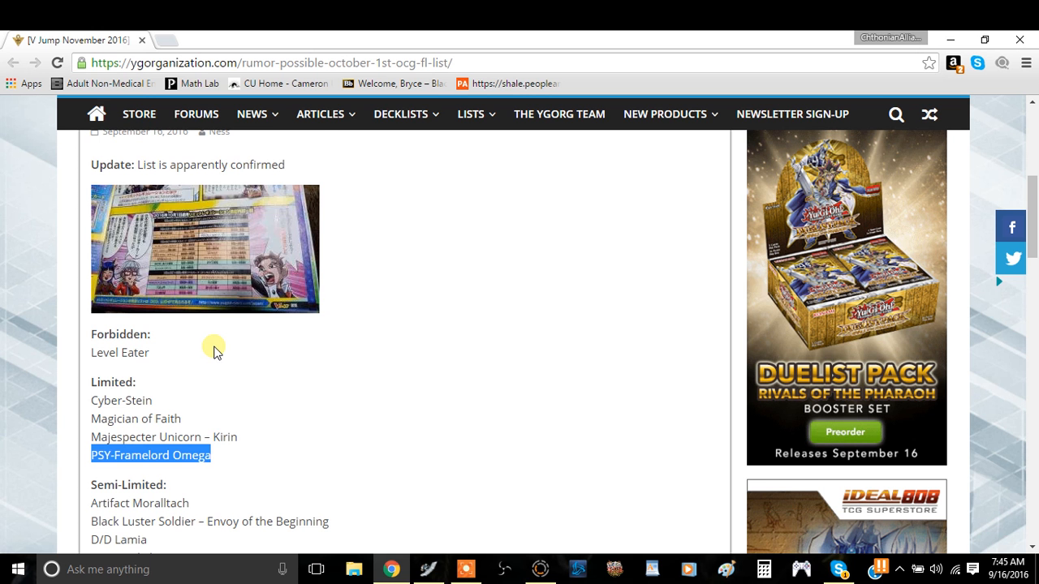
scroll(down, 3)
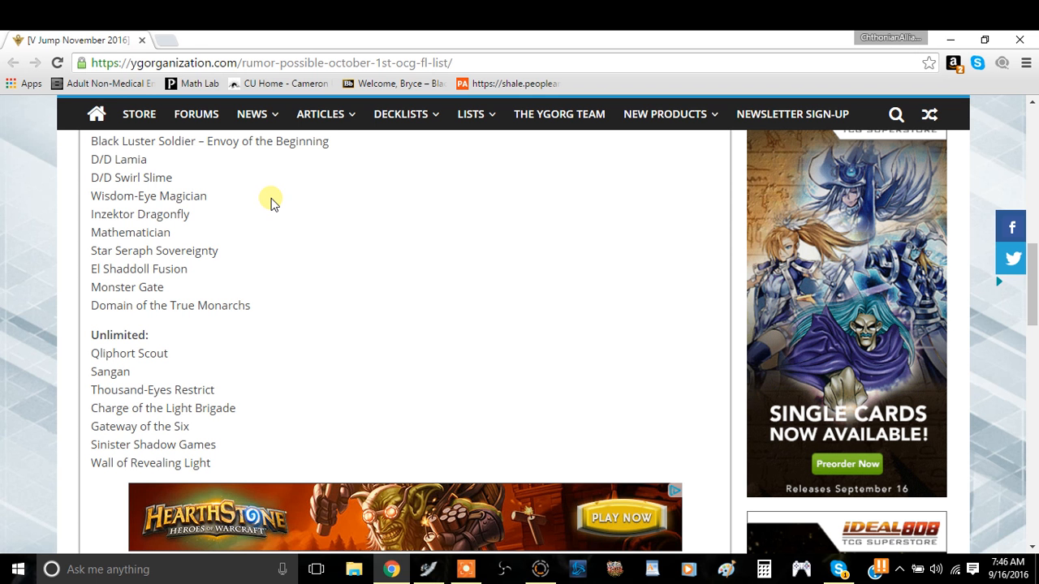
mouse_move(85, 223)
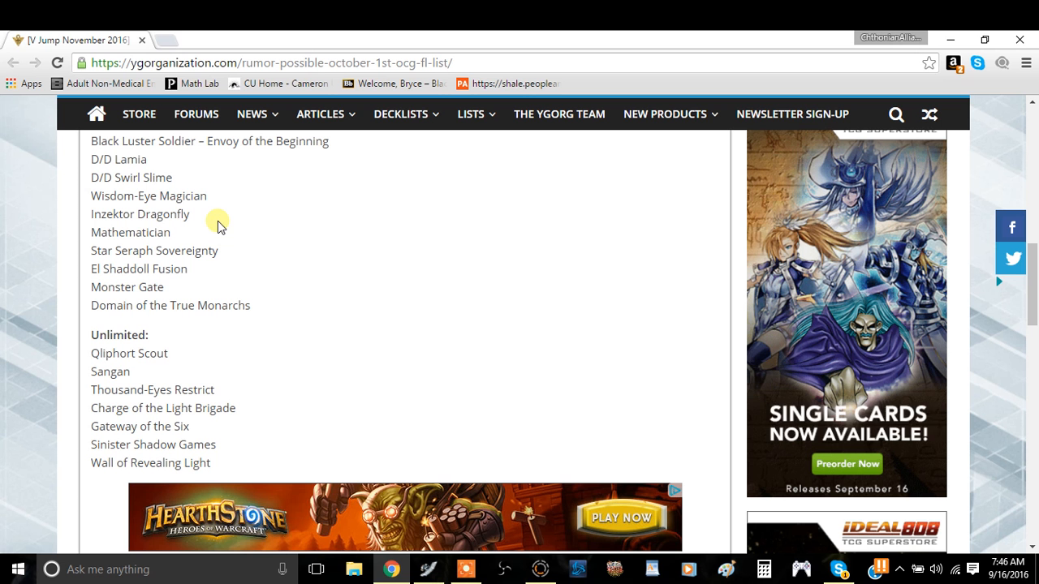
mouse_move(217, 236)
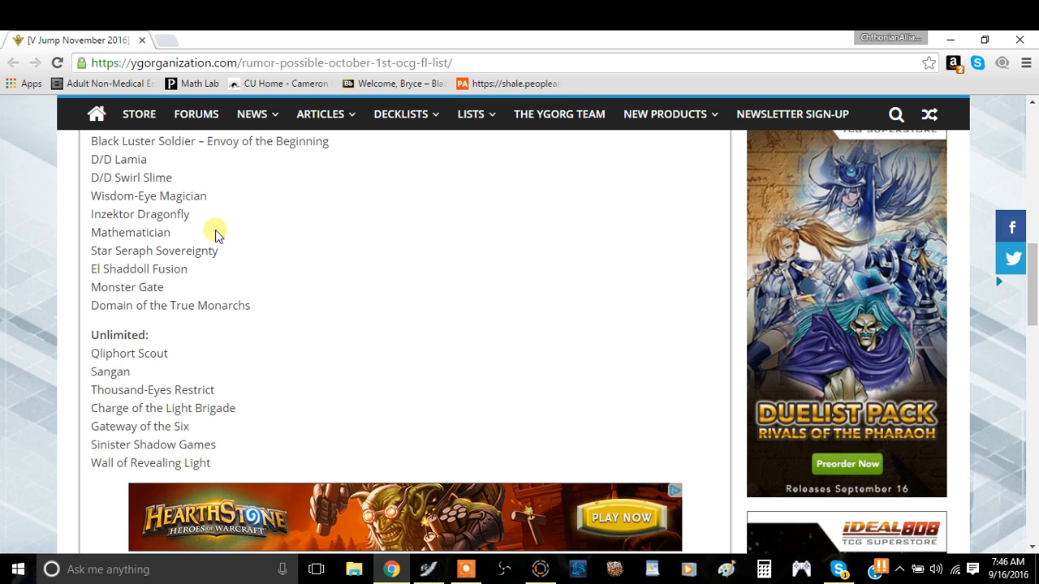
mouse_move(101, 241)
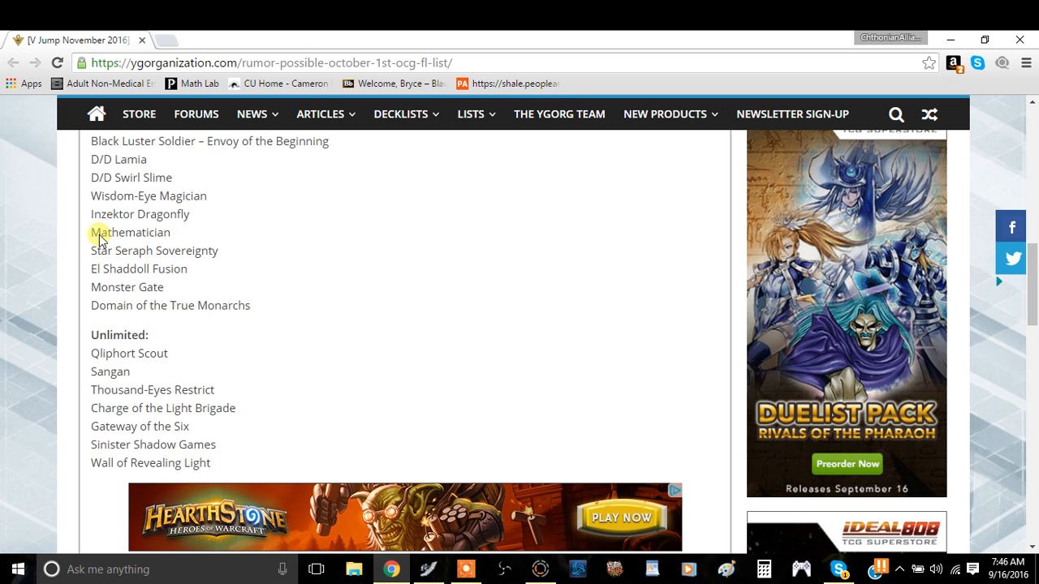
mouse_move(96, 256)
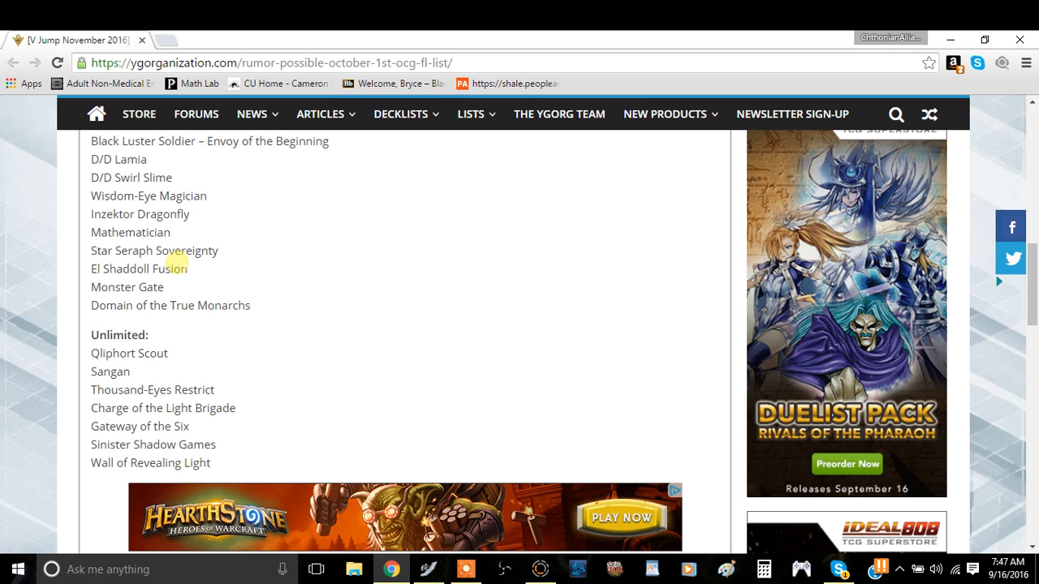
mouse_move(146, 287)
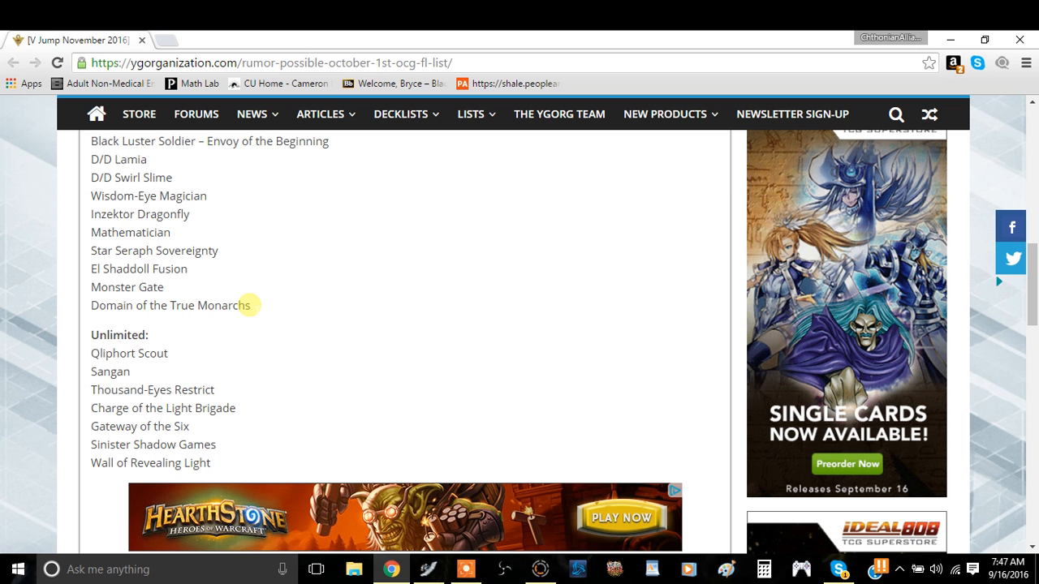
mouse_move(83, 353)
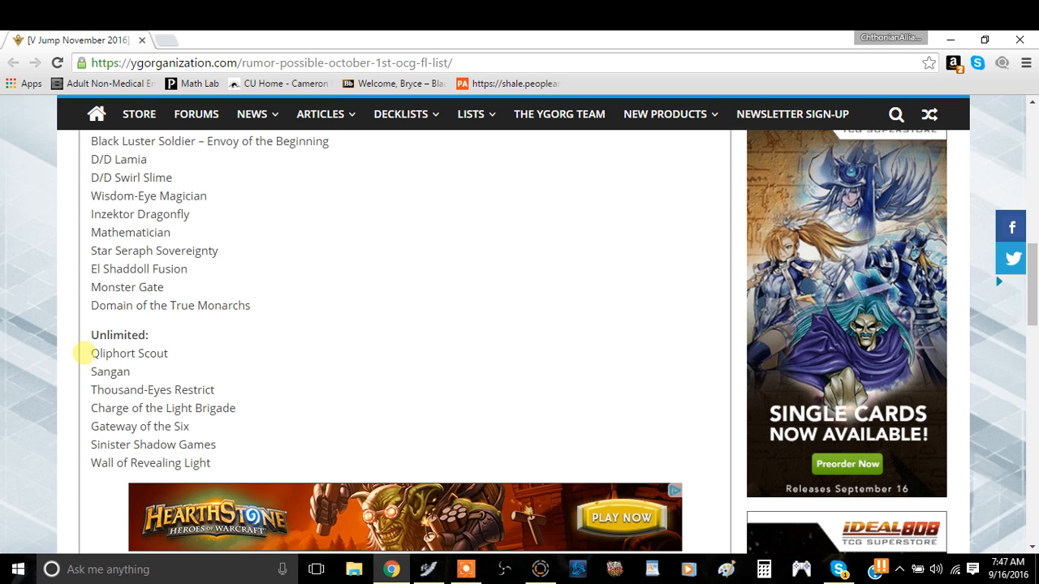
mouse_move(217, 355)
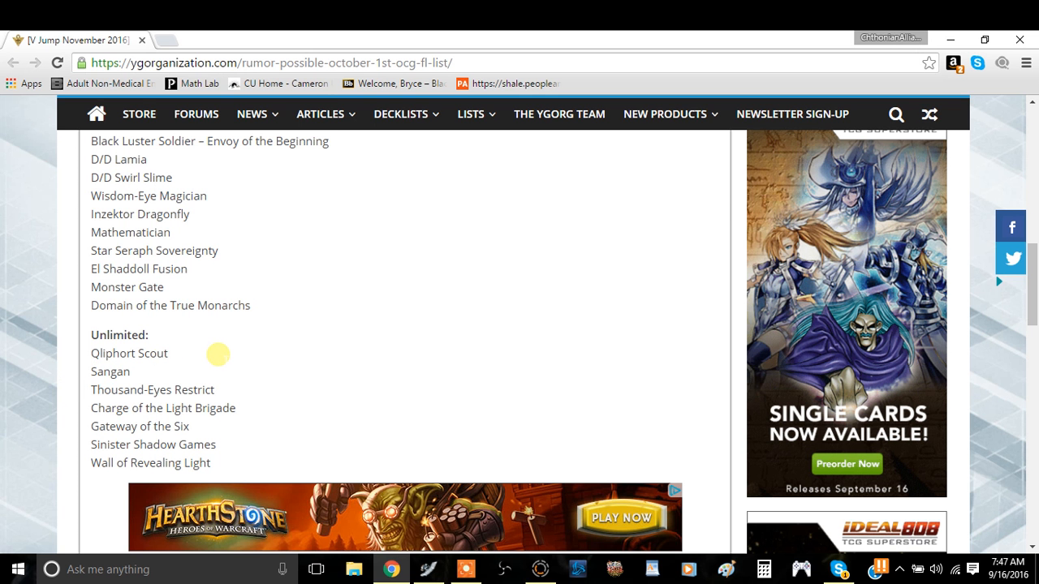
mouse_move(223, 359)
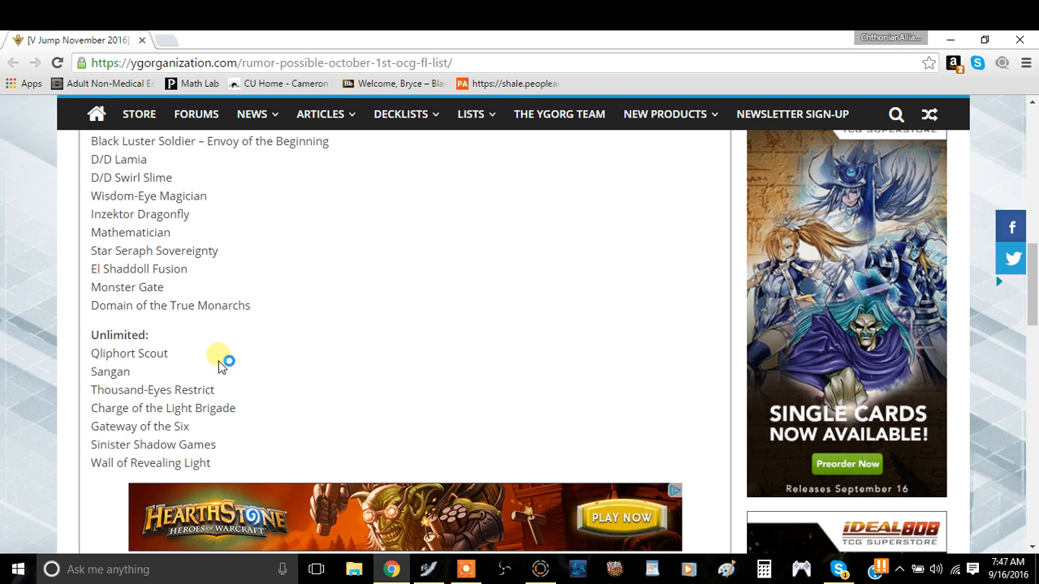
mouse_move(215, 408)
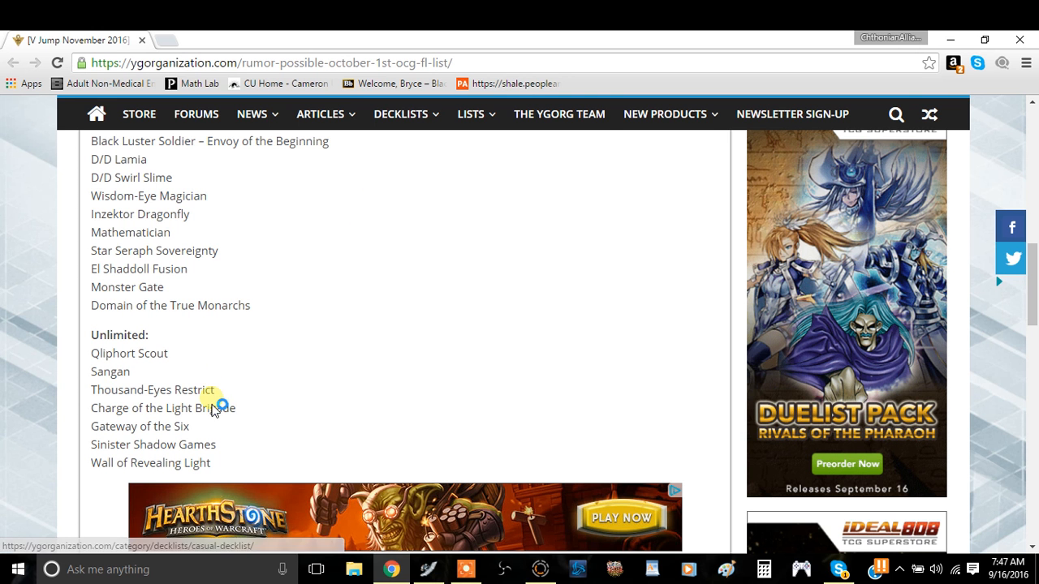
mouse_move(92, 355)
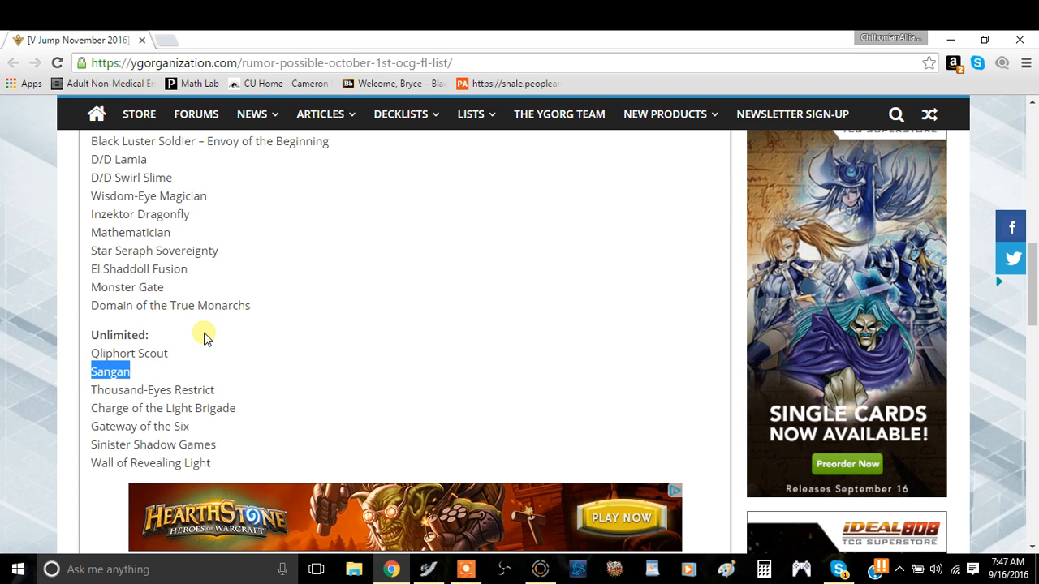
mouse_move(99, 427)
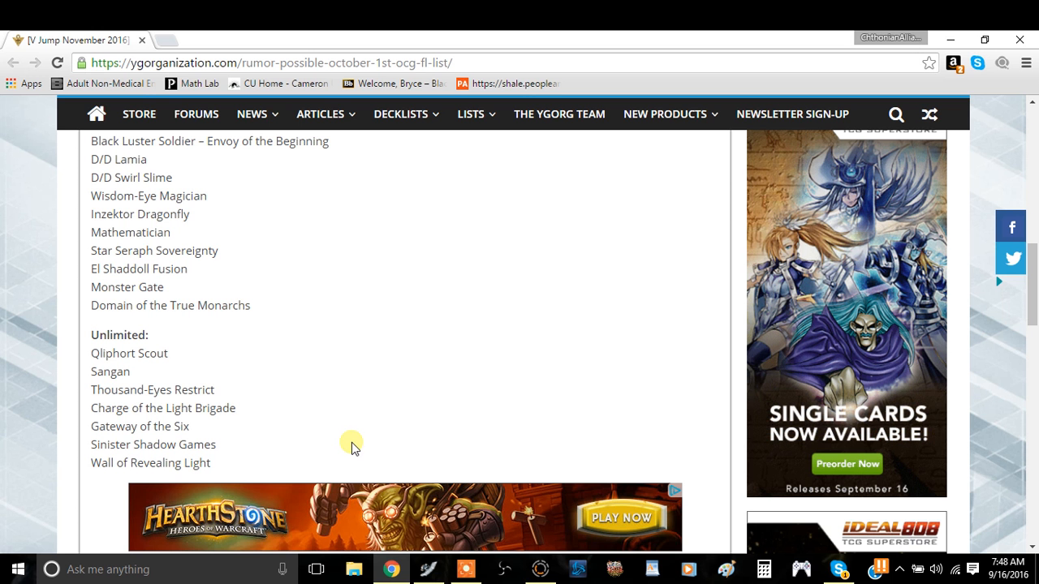
mouse_move(333, 443)
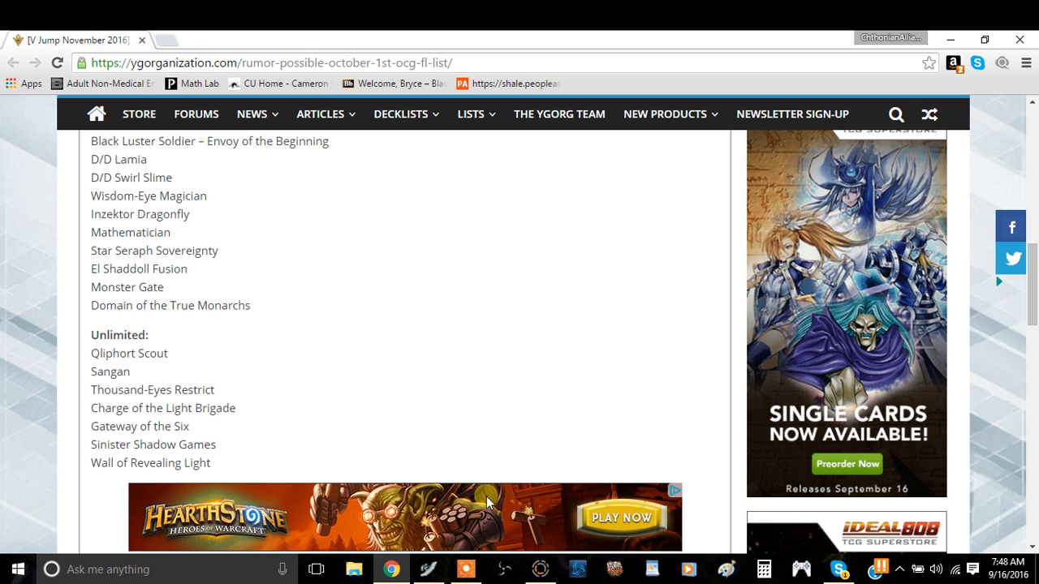
Highlight Wall of Revealing Light, then return to the Forbidden and Limited sections
double_click(162, 463)
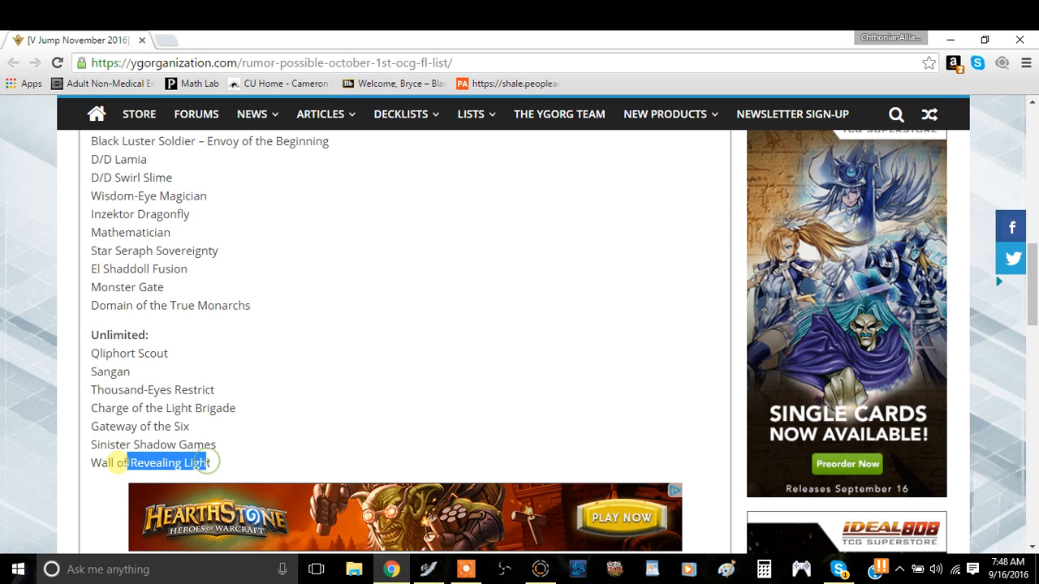
mouse_move(337, 429)
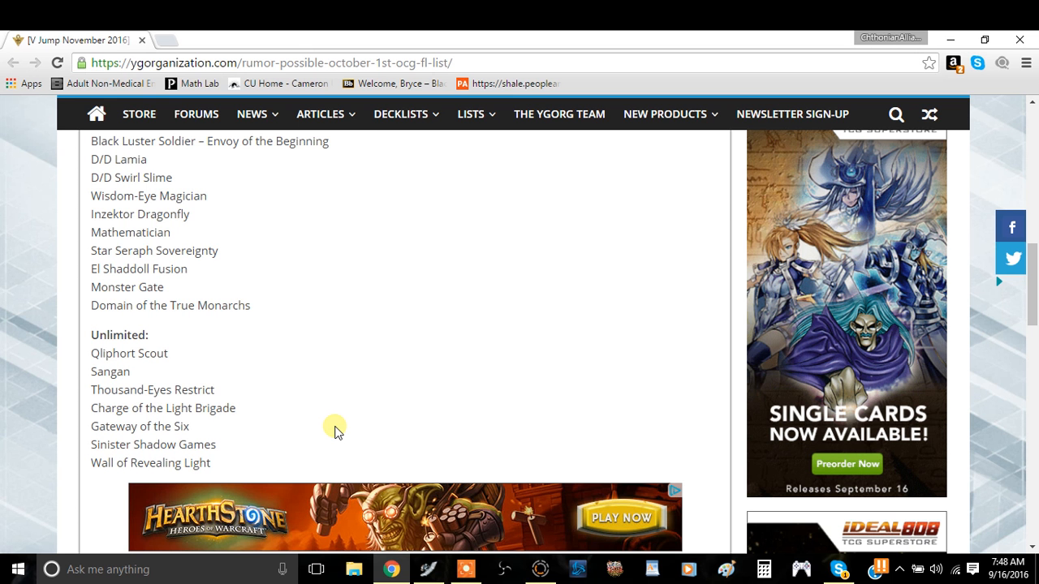
mouse_move(364, 404)
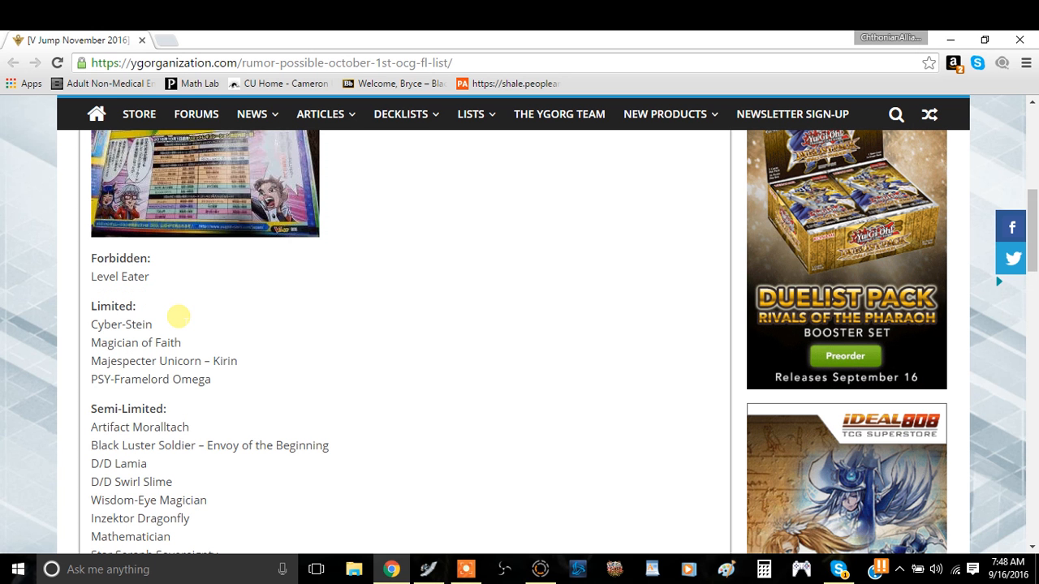
mouse_move(93, 279)
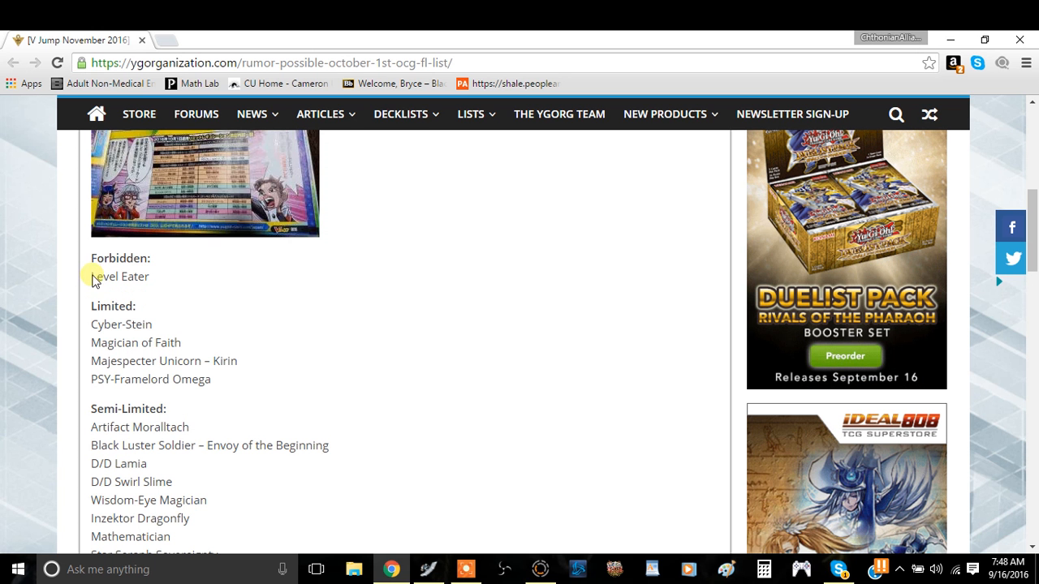
mouse_move(353, 276)
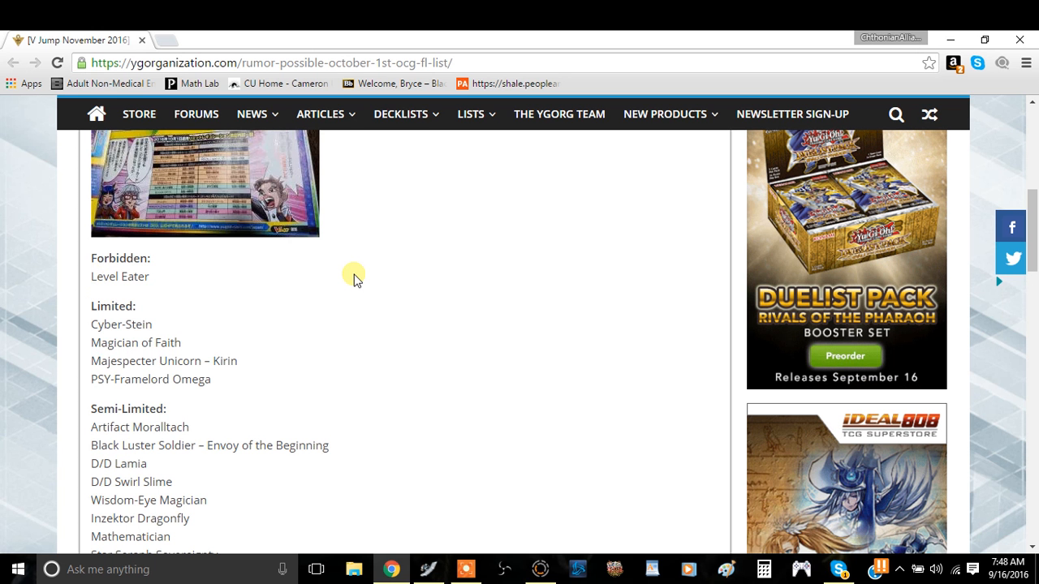
scroll(down, 3)
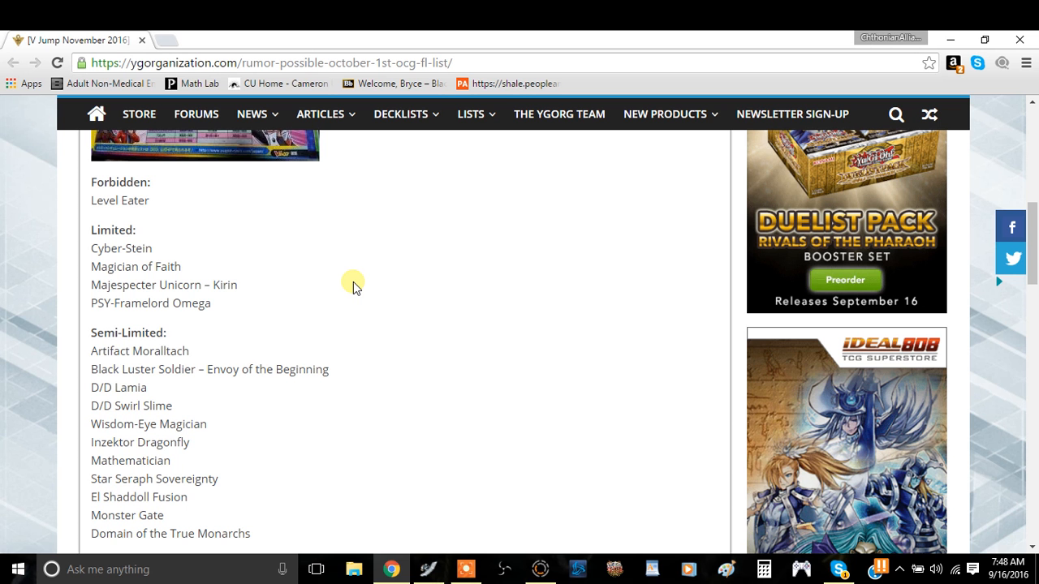